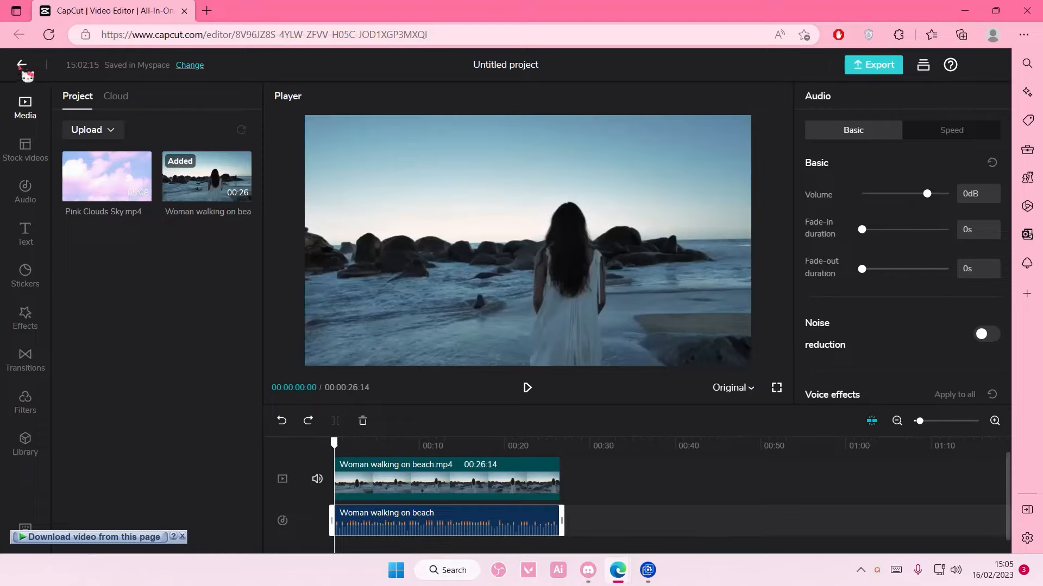
- Exit the untitled beach-walk project editor back to the Myspace cloud workspace
left_click(21, 64)
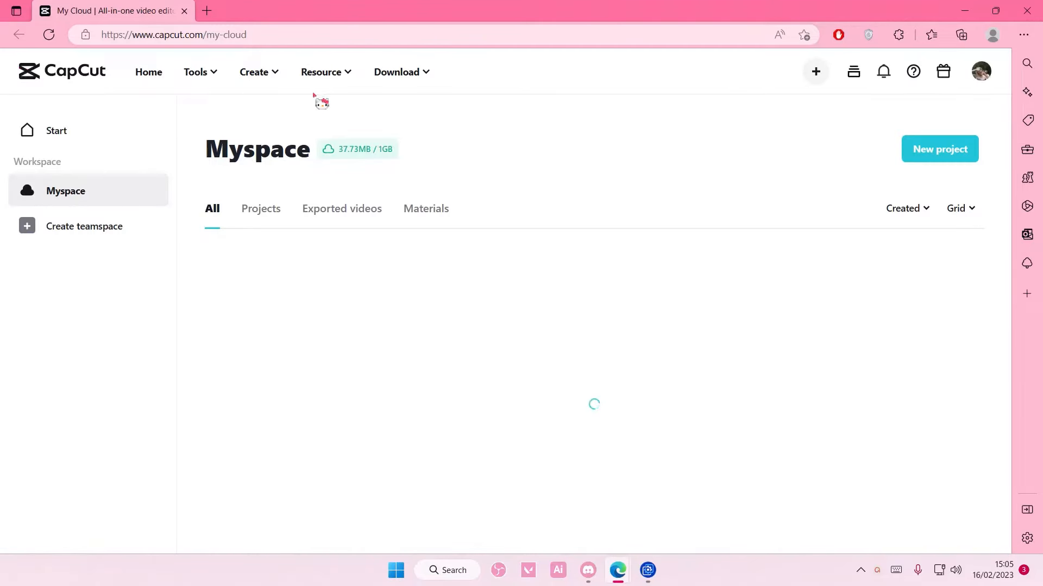
left_click(980, 72)
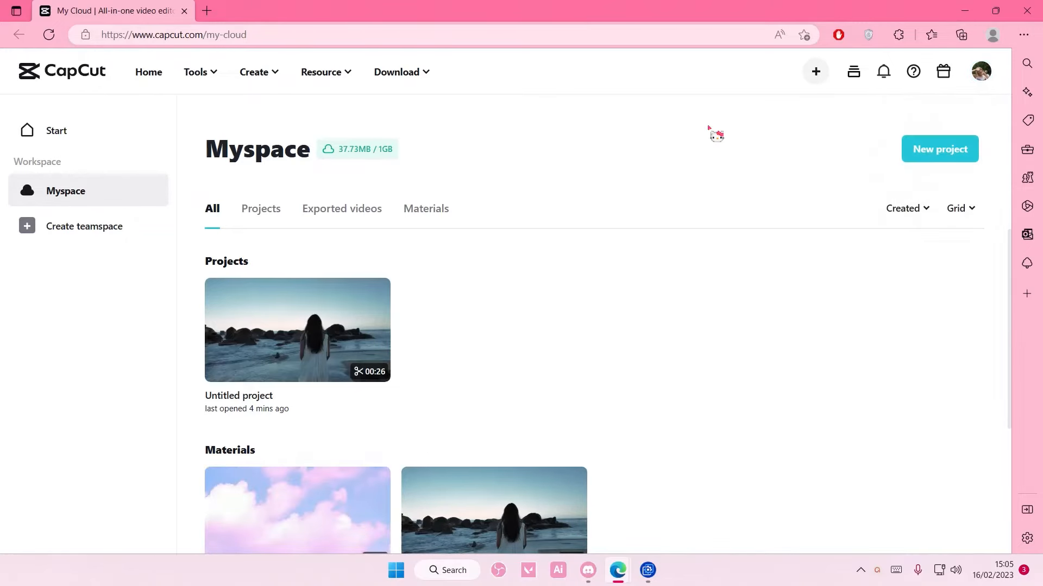
left_click(980, 71)
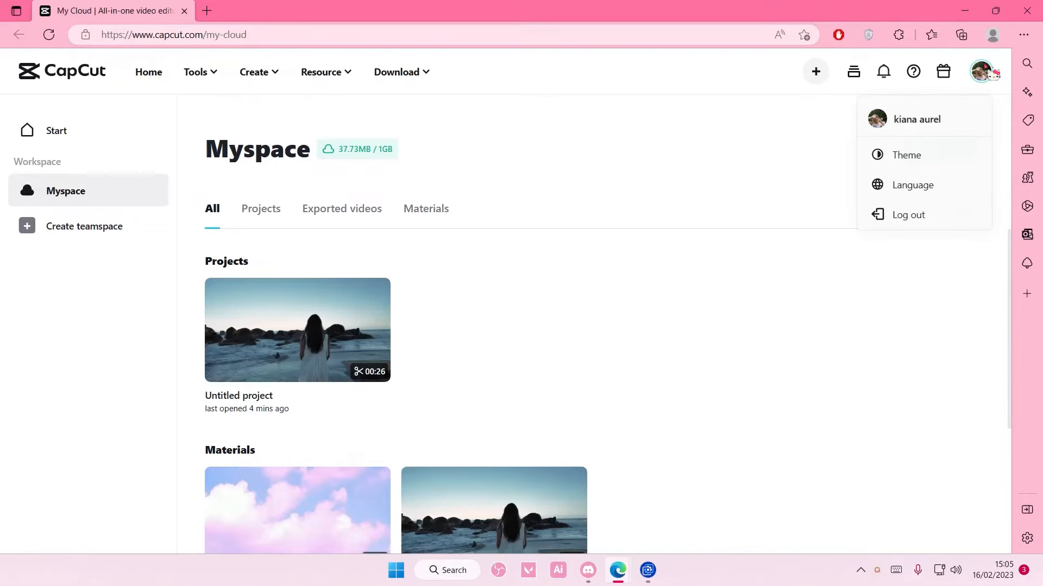
left_click(980, 72)
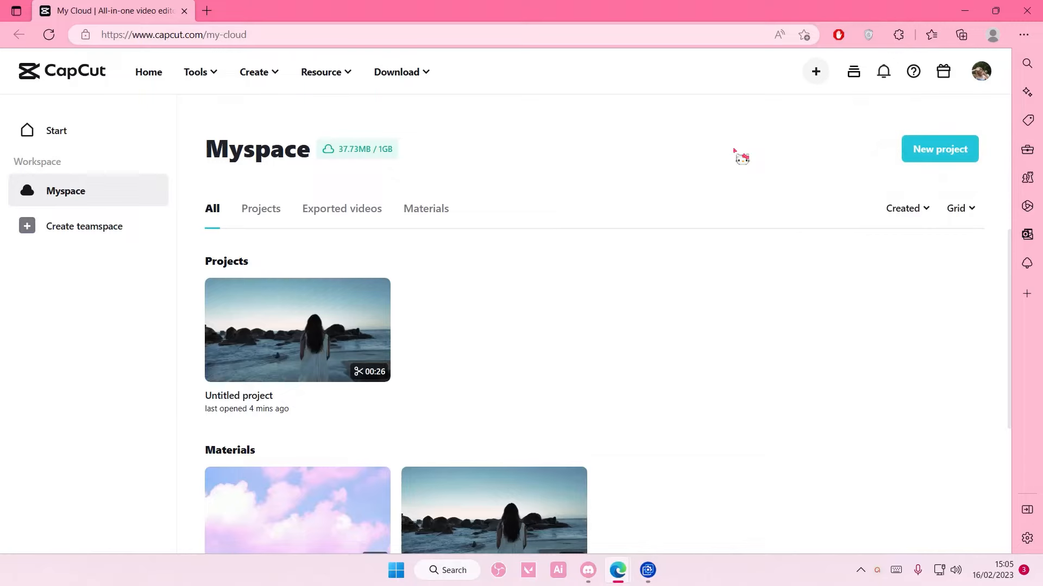
mouse_move(384, 163)
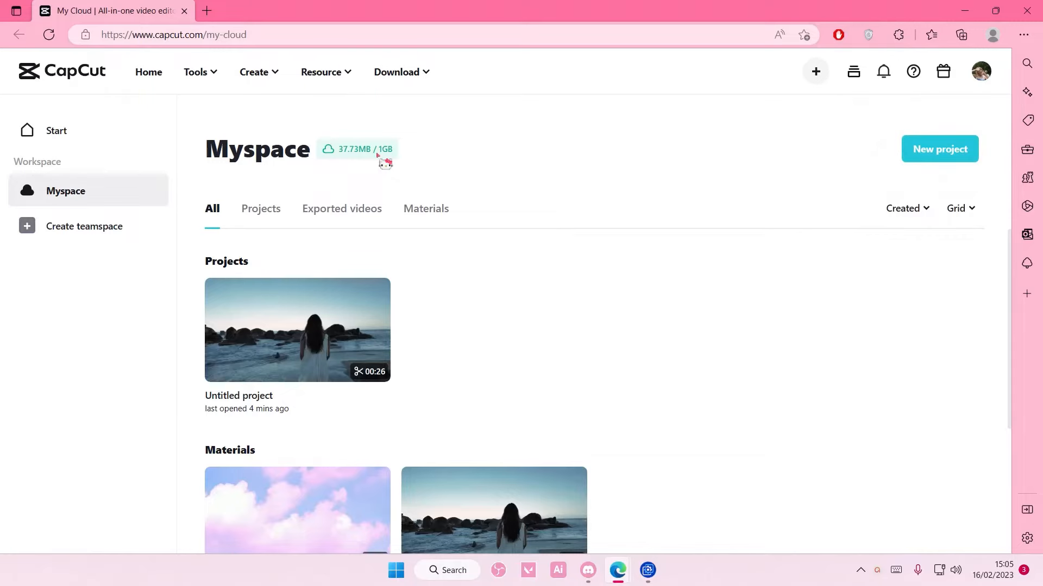
- Create a teamspace named 'Video' and skip inviting members
left_click(84, 226)
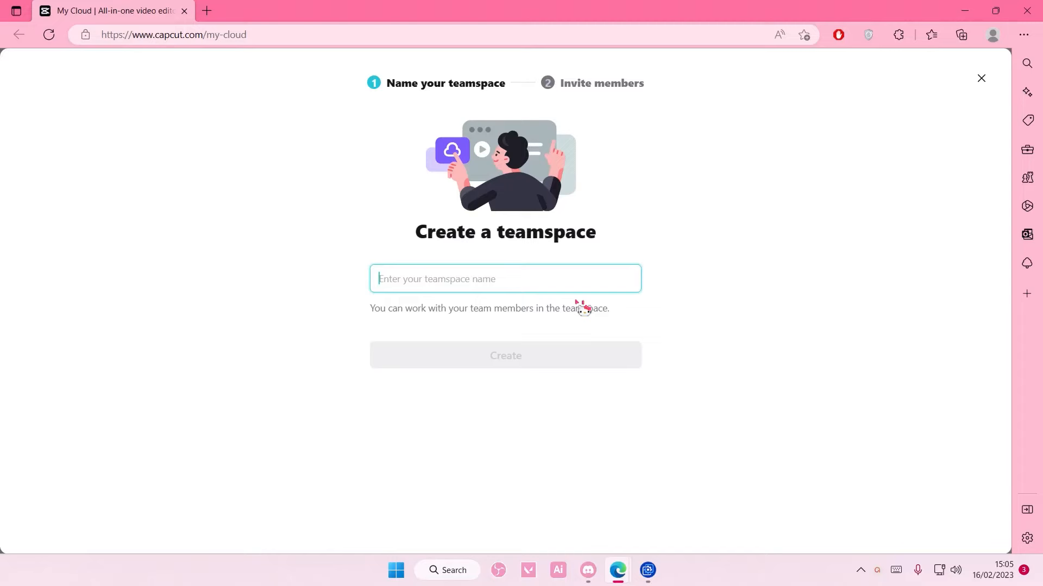
mouse_move(586, 291)
type("Video")
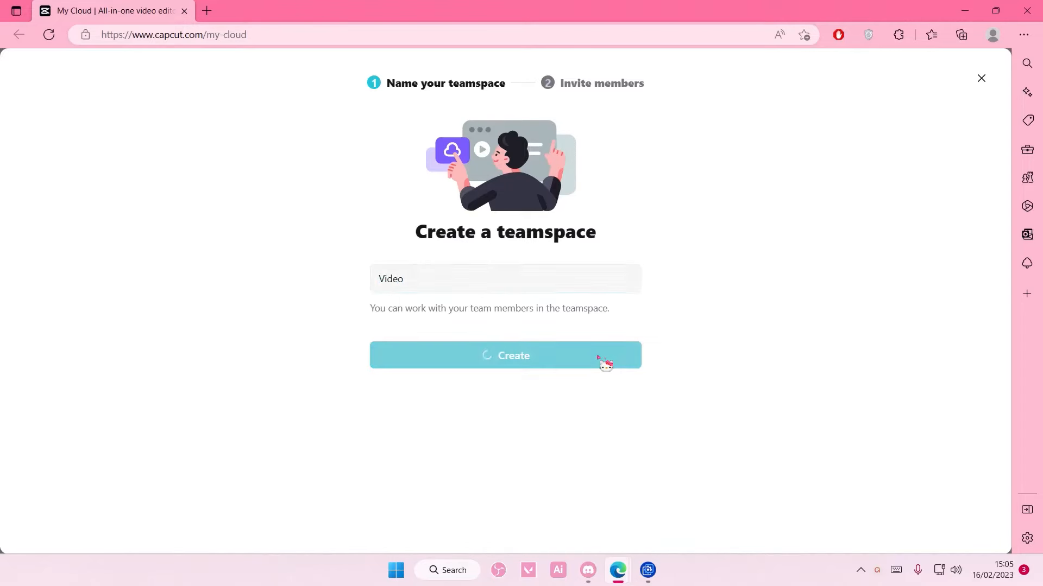
left_click(505, 355)
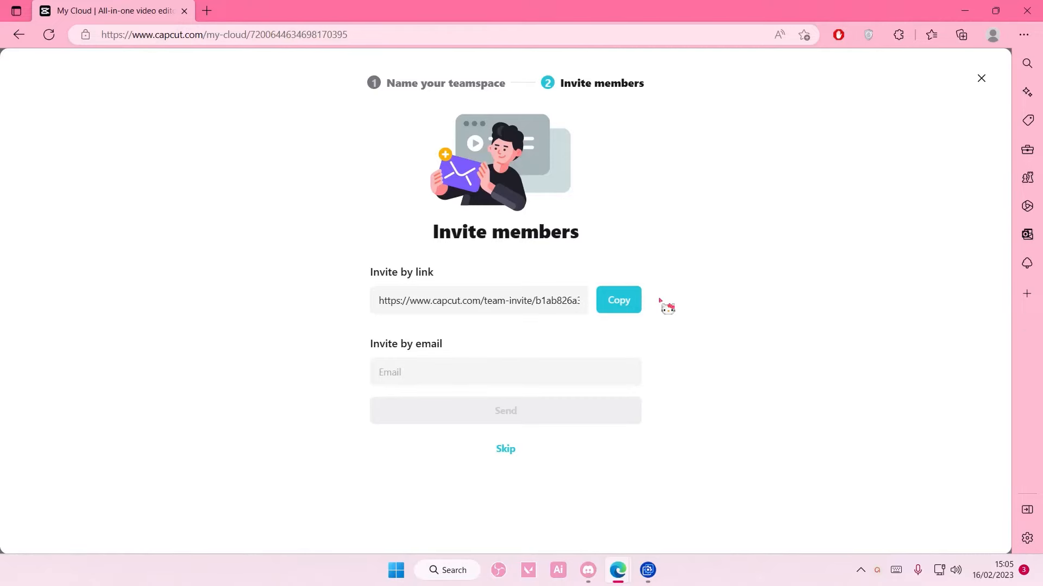
left_click(616, 300)
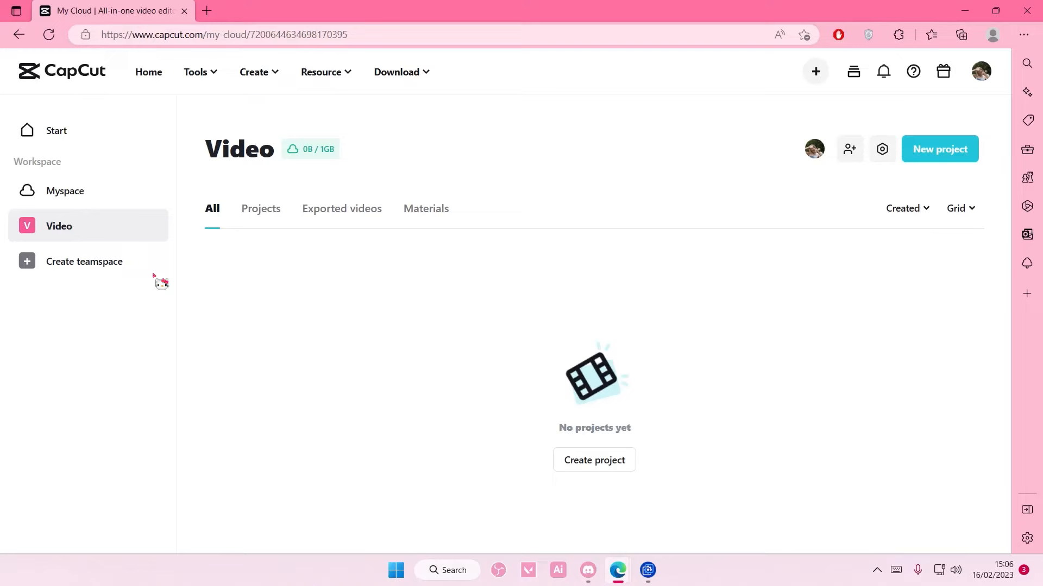
mouse_move(199, 362)
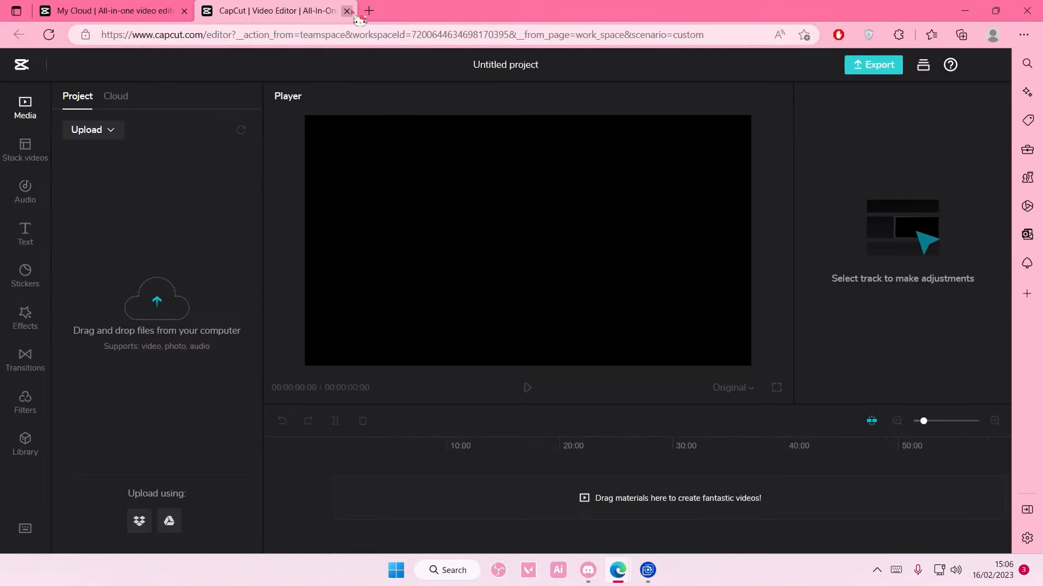
mouse_move(279, 11)
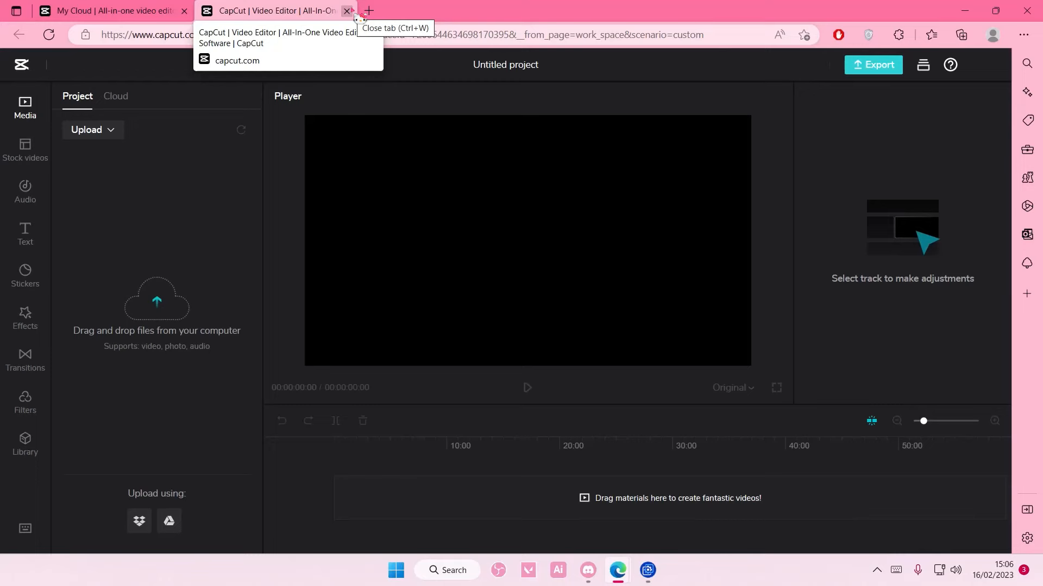
mouse_move(743, 330)
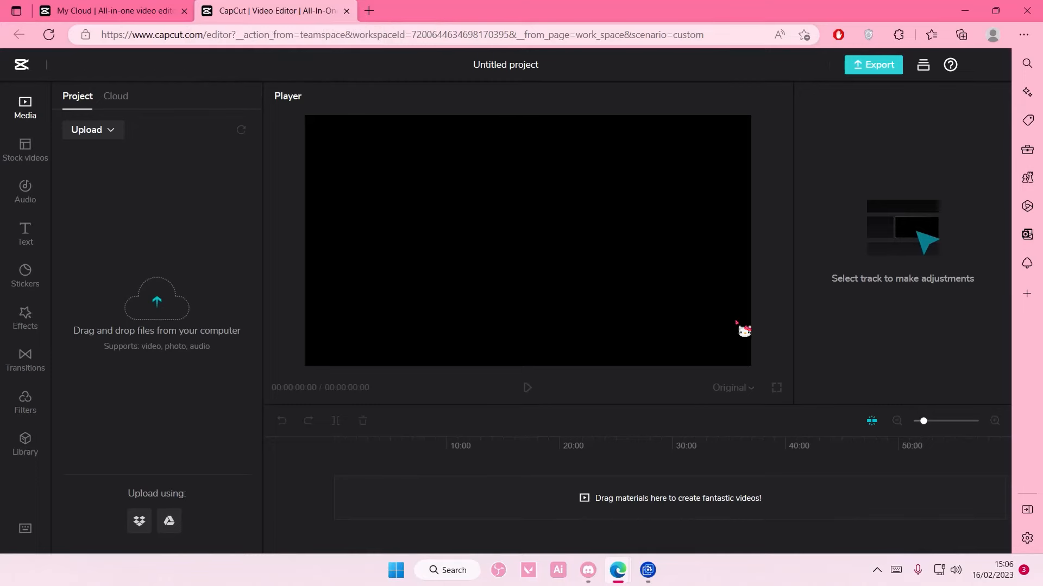
mouse_move(779, 347)
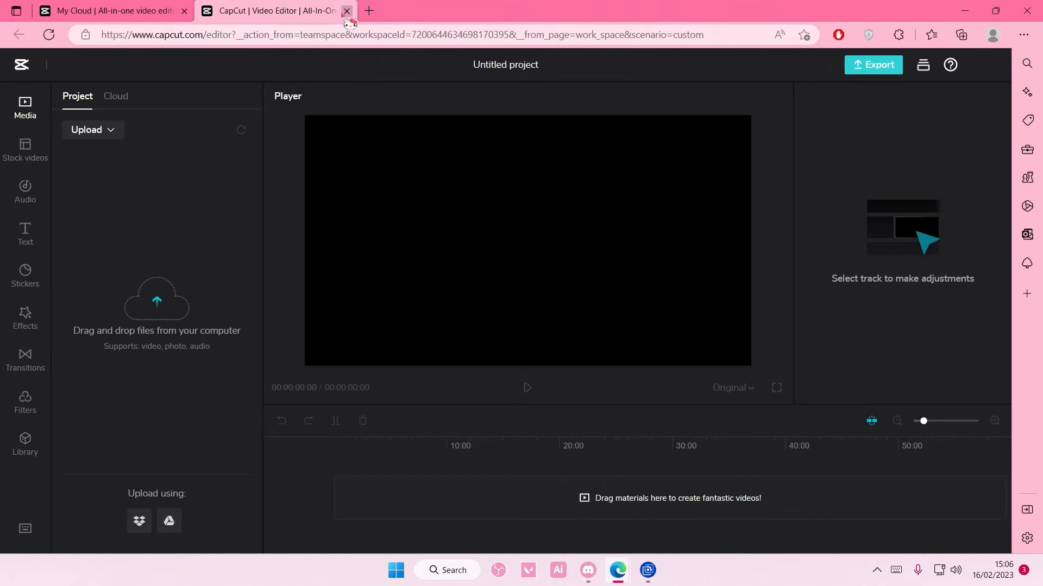
- Close the empty project's editor tab to return to the Video teamspace
left_click(347, 11)
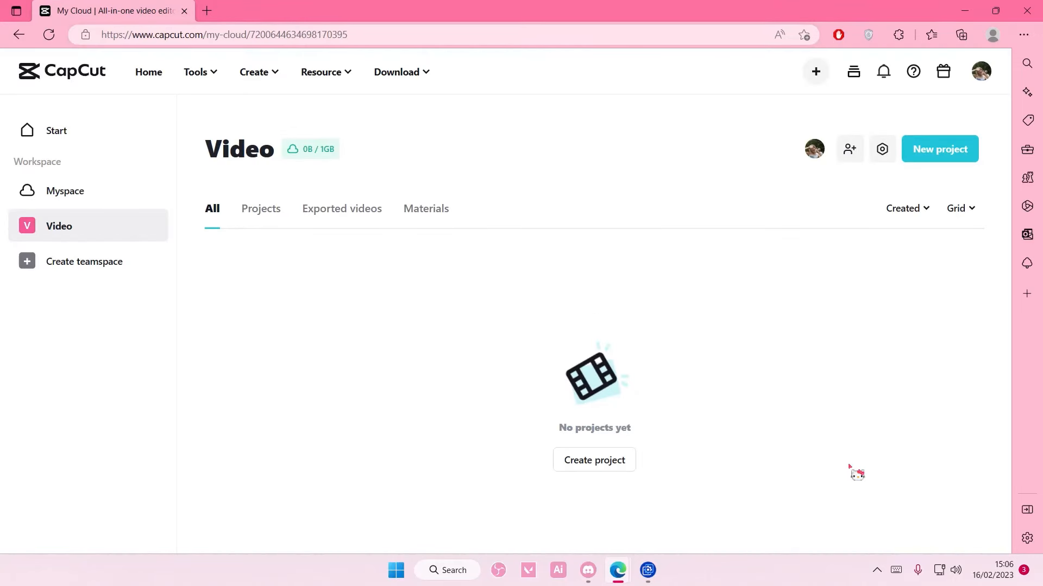